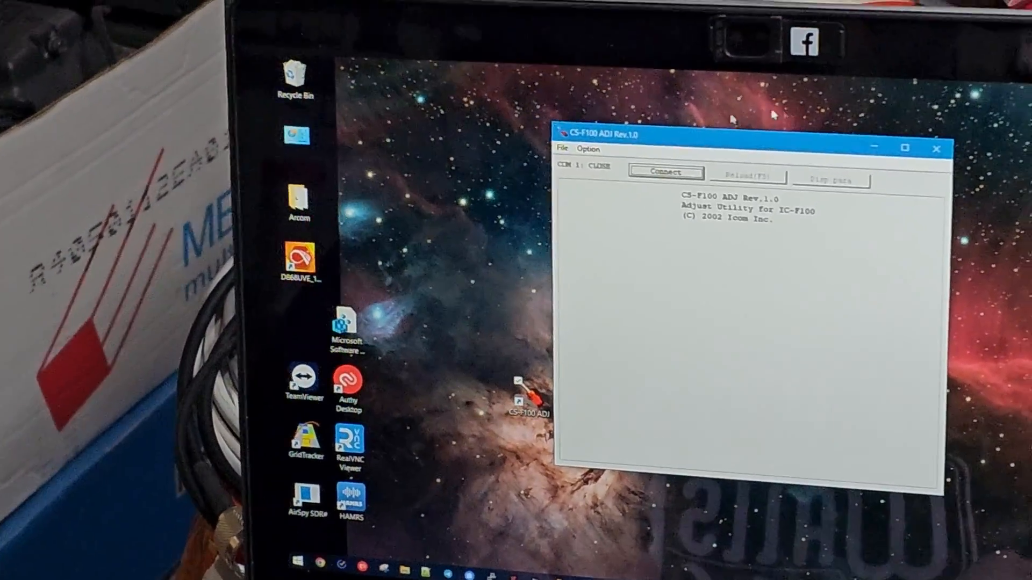
# Step: Select COM 2, connect to the IC-F100, and display its A/D and D/A readings
pyautogui.click(589, 149)
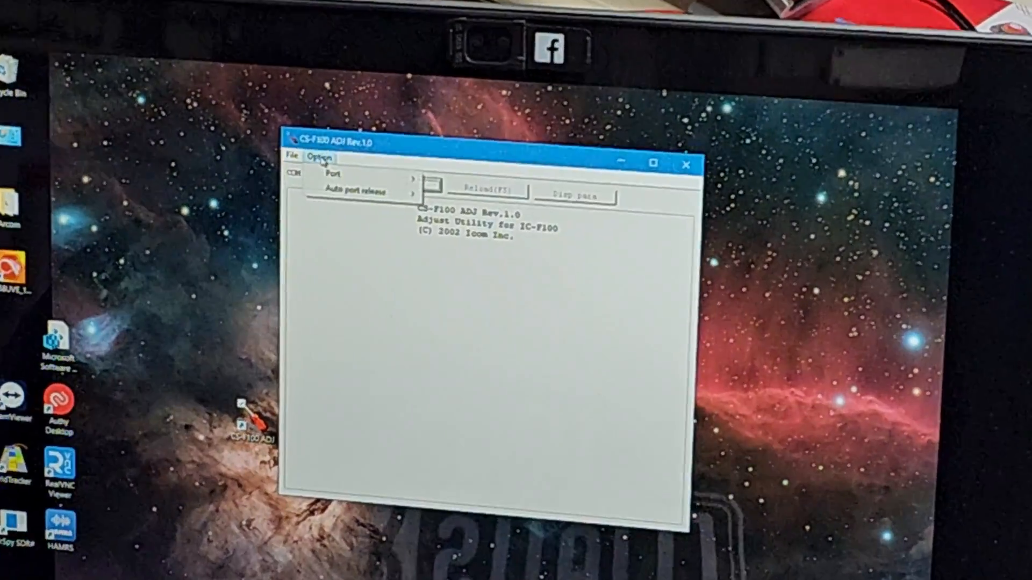
pyautogui.click(334, 175)
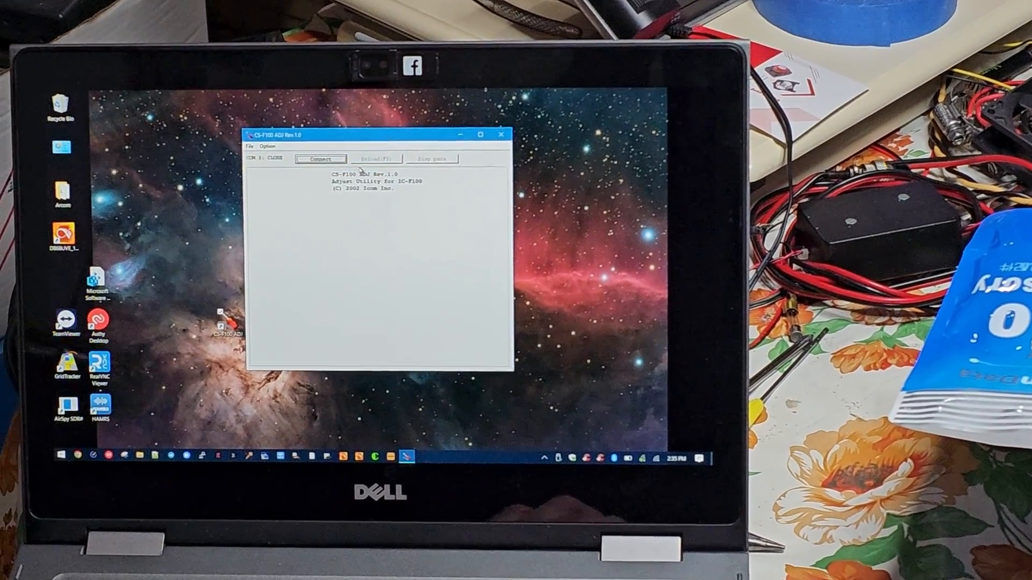
pyautogui.click(370, 150)
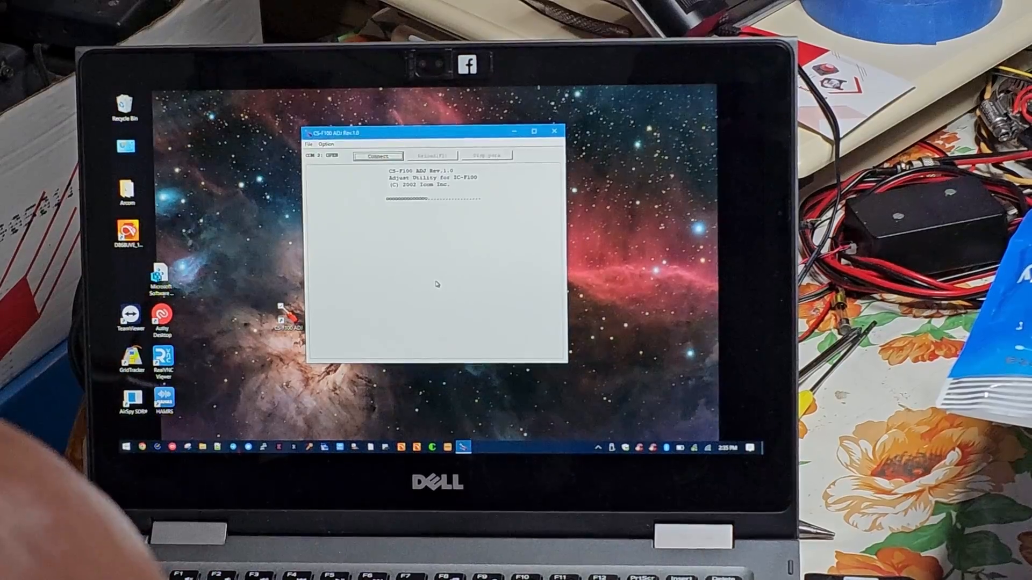
pyautogui.click(377, 156)
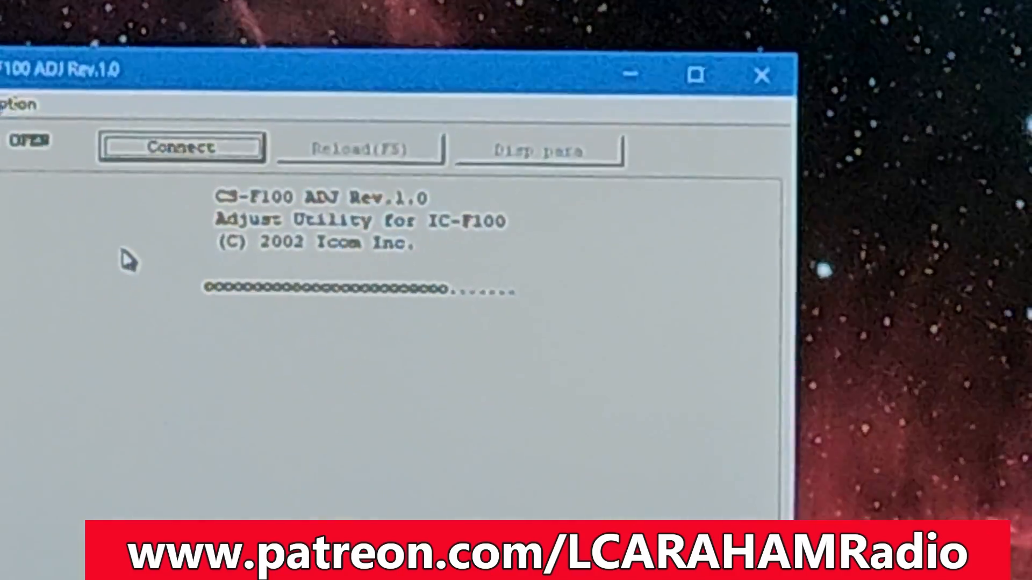
pyautogui.click(181, 146)
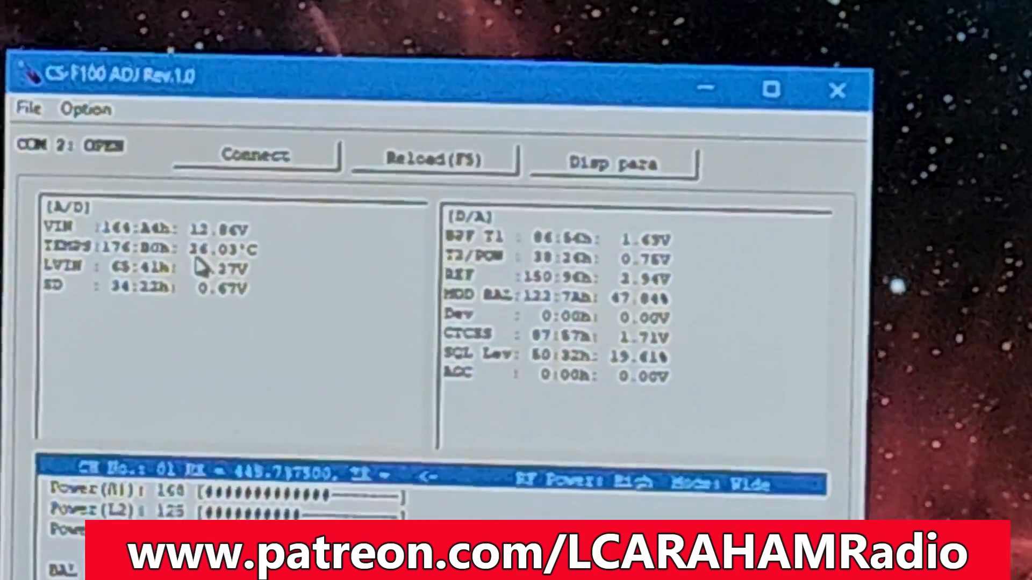